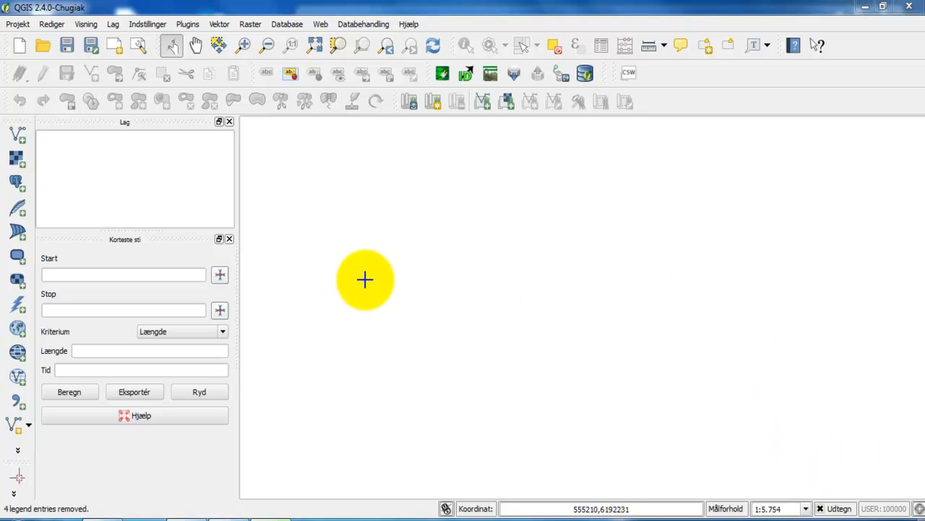
{"action": "mouse_move", "coordinate": [315, 241]}
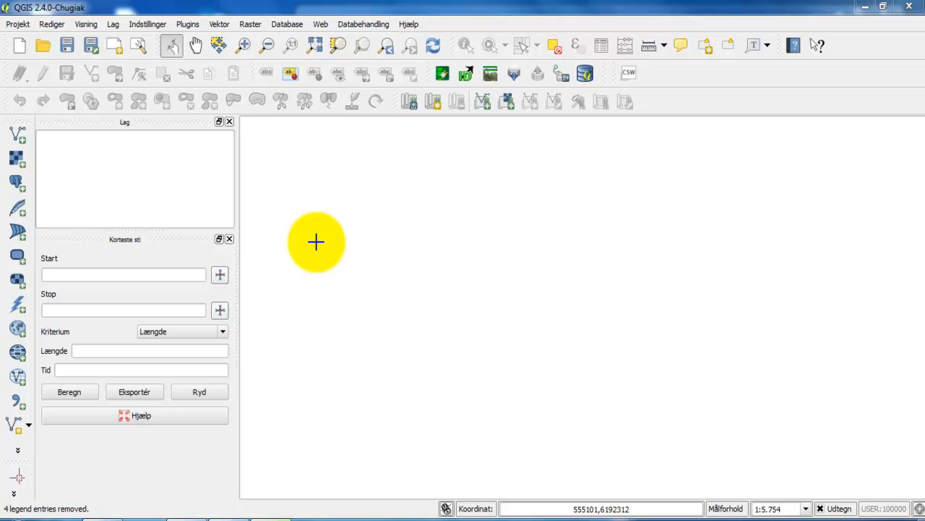
{"action": "mouse_move", "coordinate": [326, 243]}
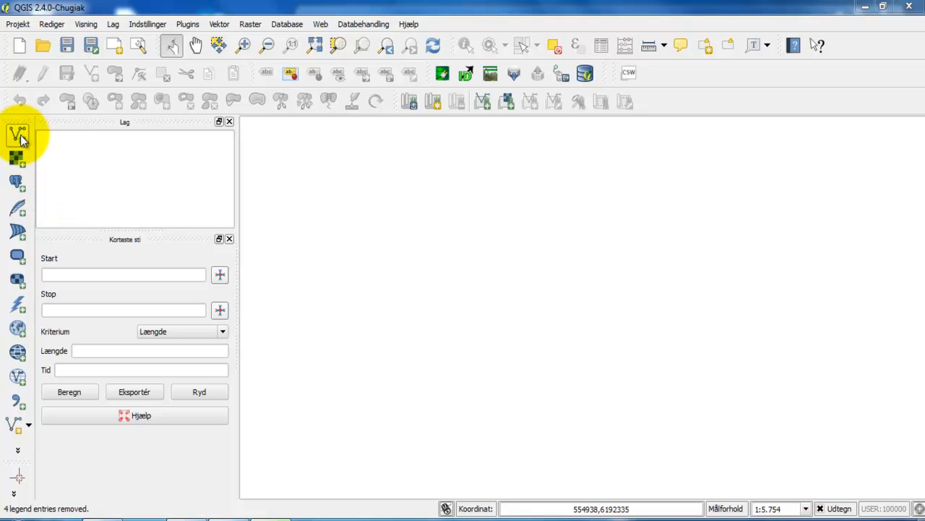
Start adding a vector layer via Lag > Tilføj vektorlag and browse for the dataset
{"action": "left_click", "coordinate": [112, 23]}
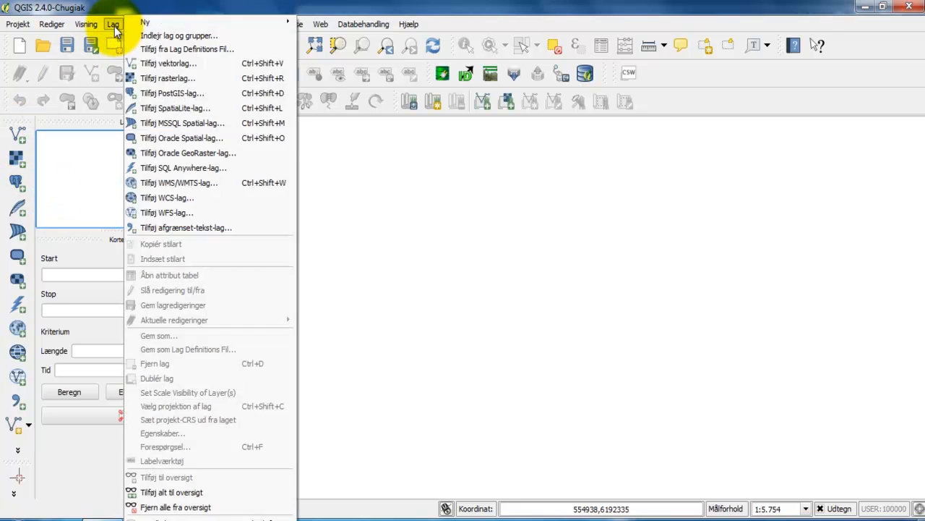
{"action": "mouse_move", "coordinate": [168, 64]}
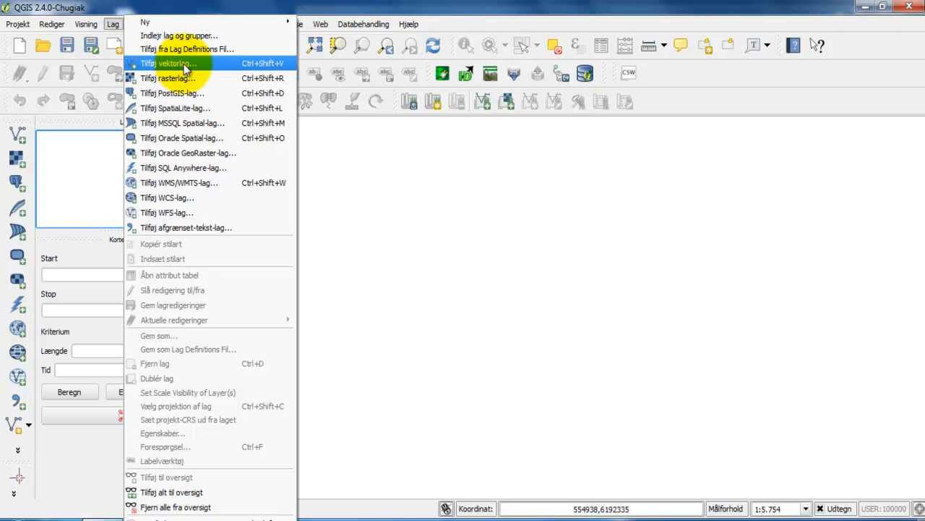
{"action": "left_click", "coordinate": [168, 64]}
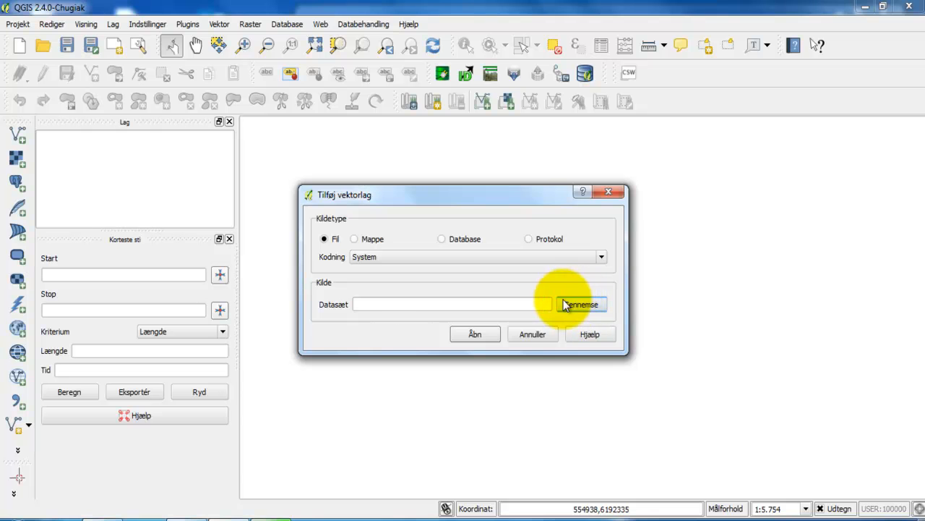
{"action": "left_click", "coordinate": [581, 304]}
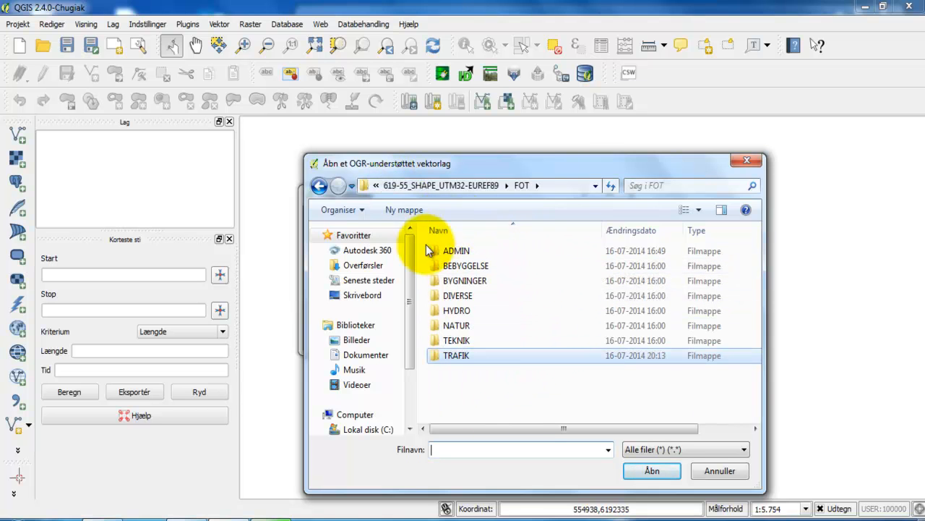
{"action": "mouse_move", "coordinate": [492, 253]}
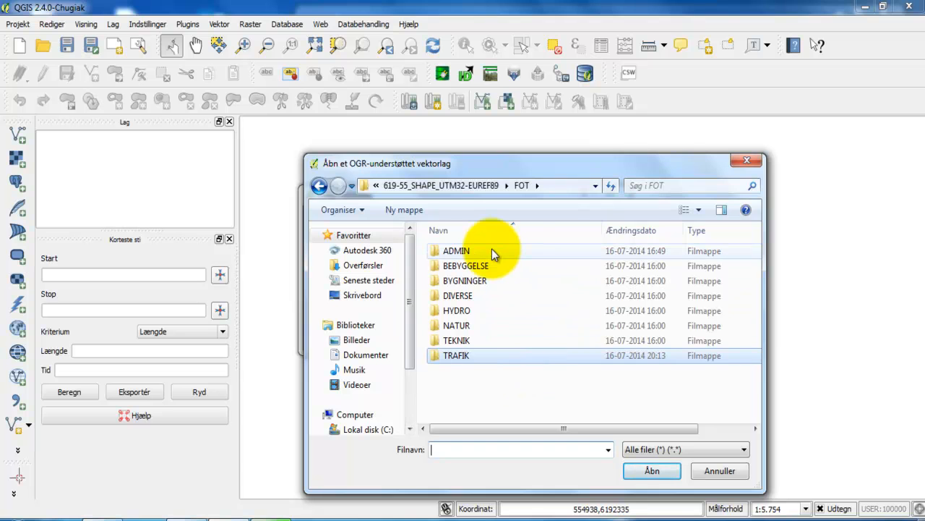
{"action": "mouse_move", "coordinate": [465, 266]}
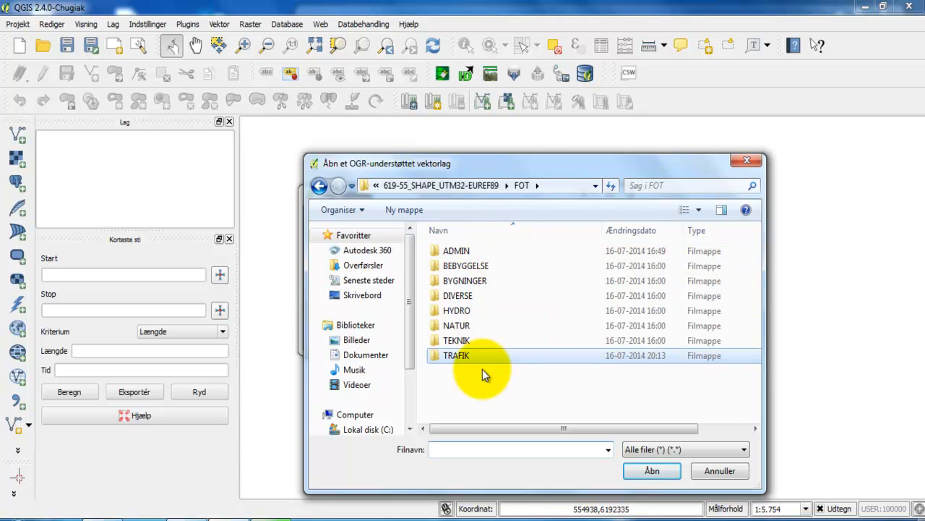
{"action": "mouse_move", "coordinate": [460, 379]}
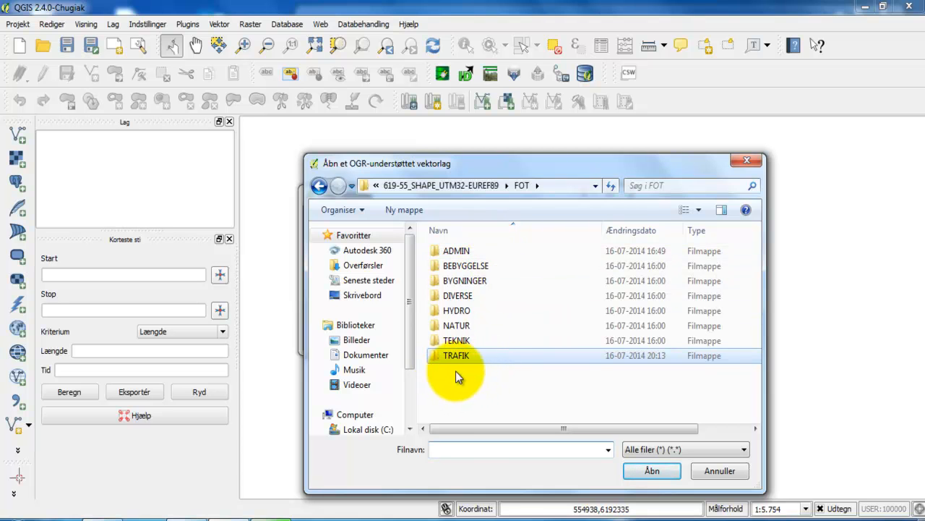
{"action": "mouse_move", "coordinate": [448, 355]}
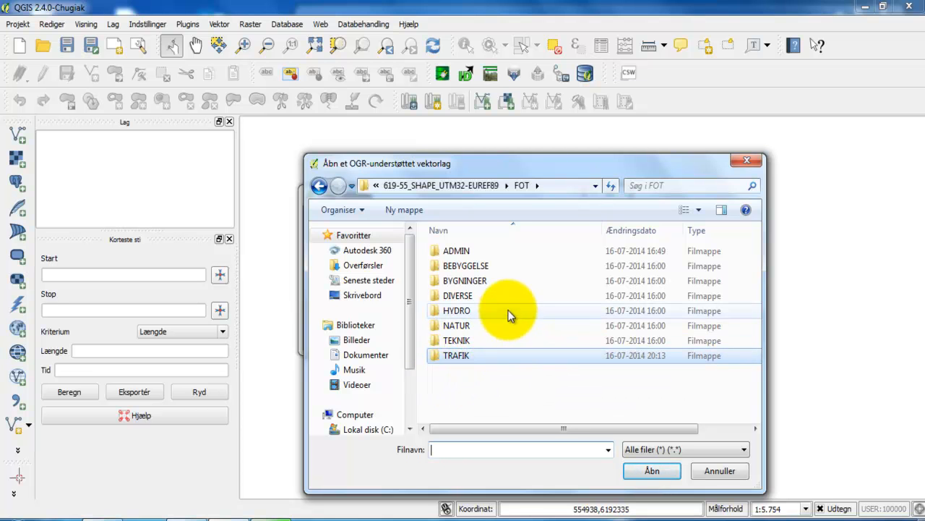
{"action": "mouse_move", "coordinate": [422, 373]}
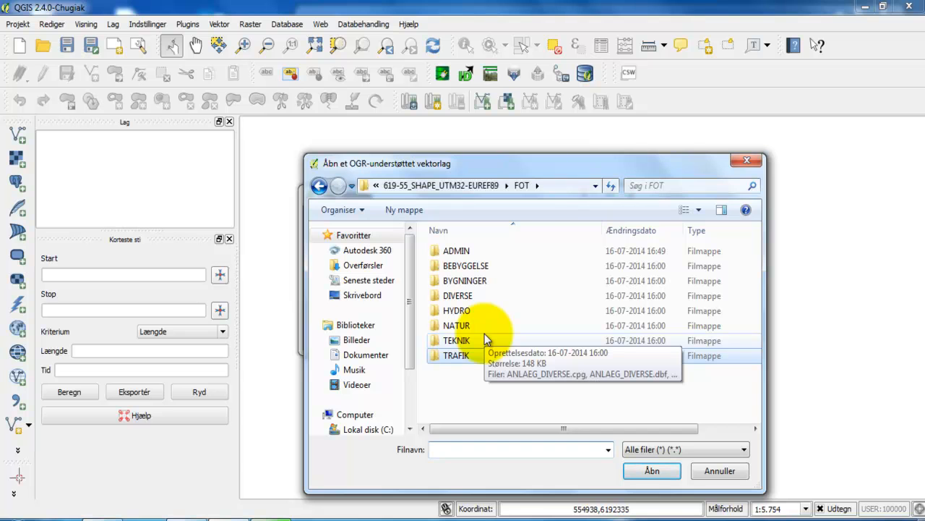
Enter the TRAFIK folder in the file picker
{"action": "left_click", "coordinate": [457, 355]}
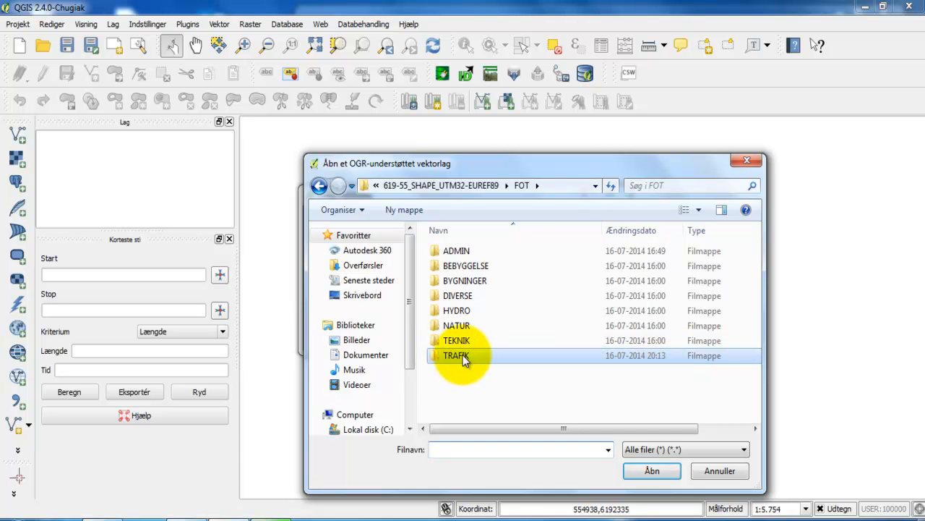
{"action": "double_click", "coordinate": [457, 355]}
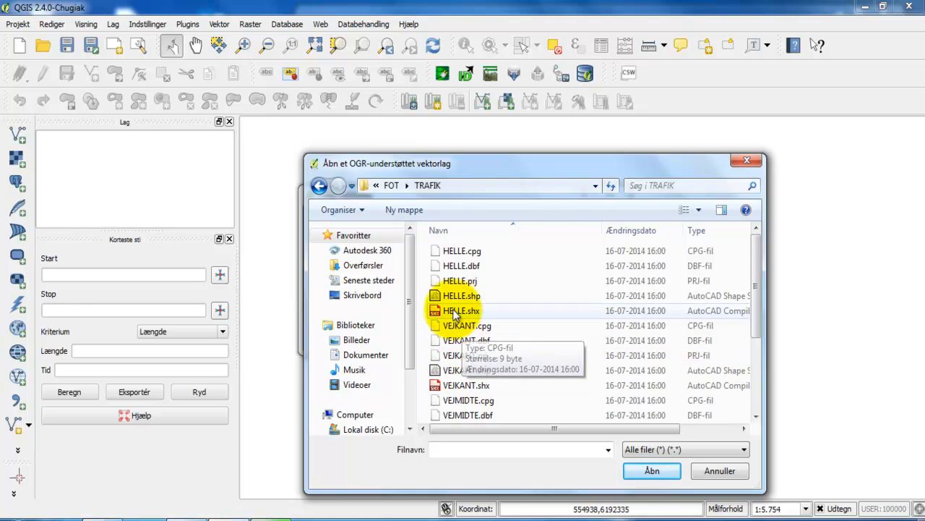
Add HELLE.shp, VEJKANT.shp, VEJMIDTE.shp and VEJMIDTE_BRUDT.shp as map layers
{"action": "left_click", "coordinate": [462, 264]}
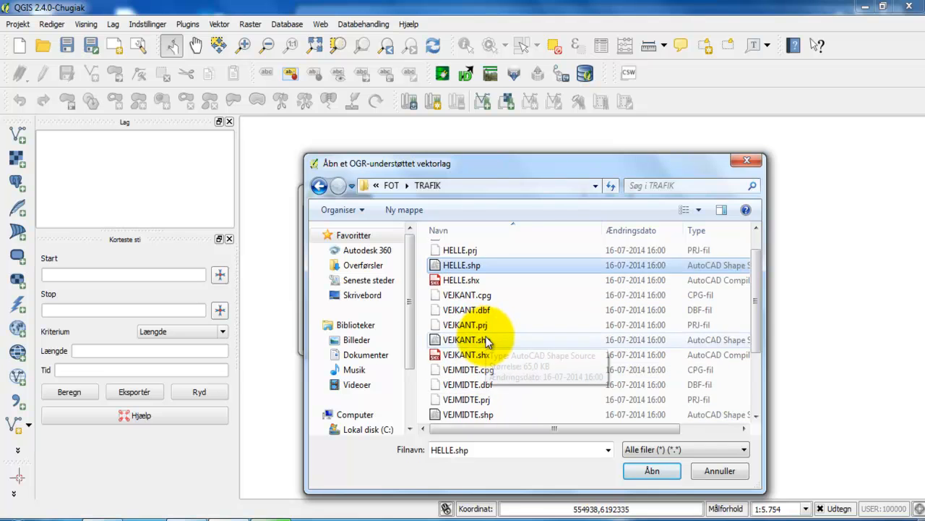
{"action": "scroll", "scroll_direction": "down", "scroll_amount": 3}
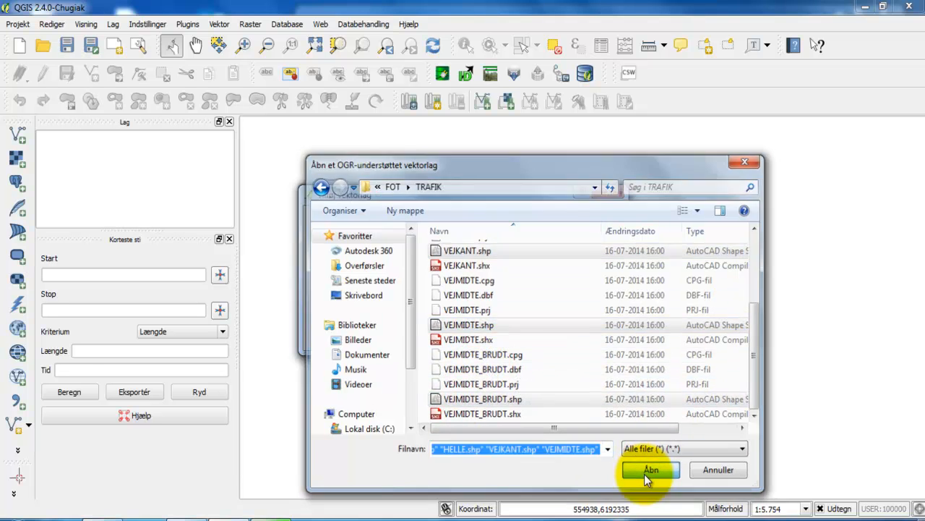
{"action": "left_click", "coordinate": [651, 469]}
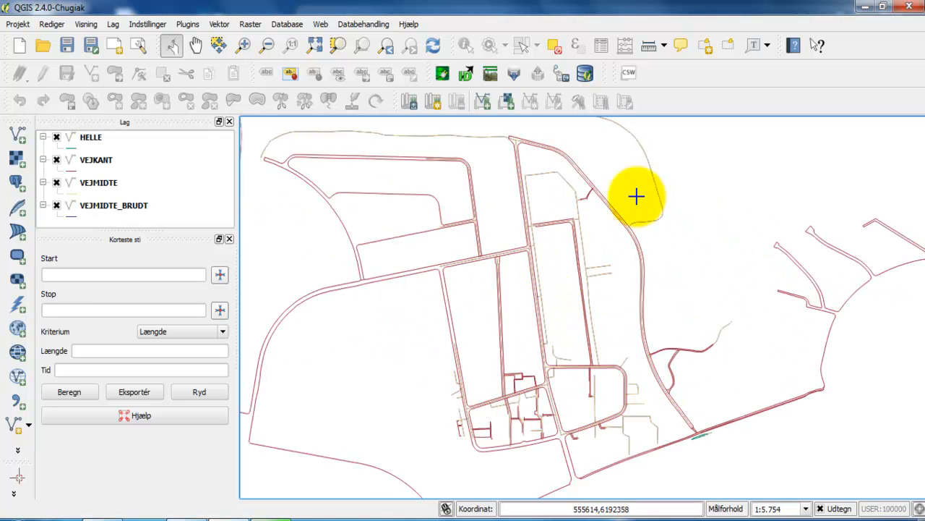
{"action": "mouse_move", "coordinate": [499, 158]}
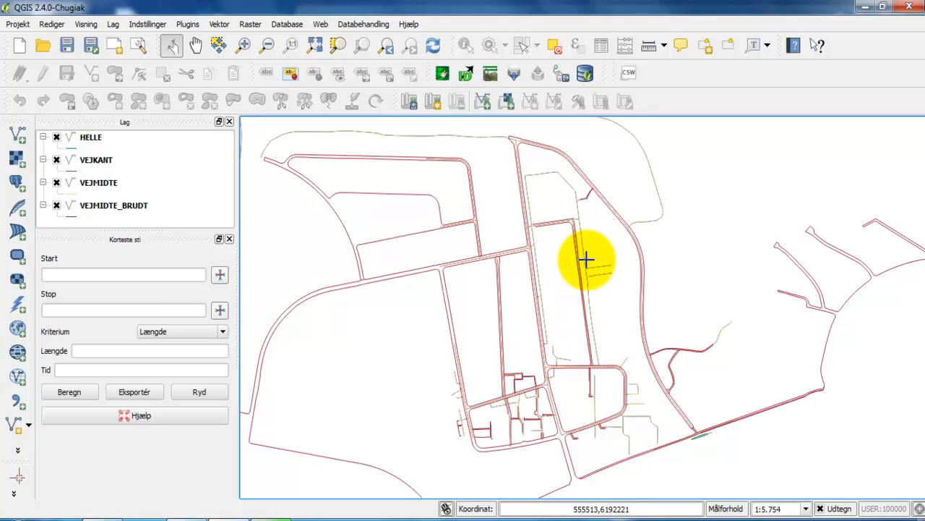
{"action": "mouse_move", "coordinate": [615, 260]}
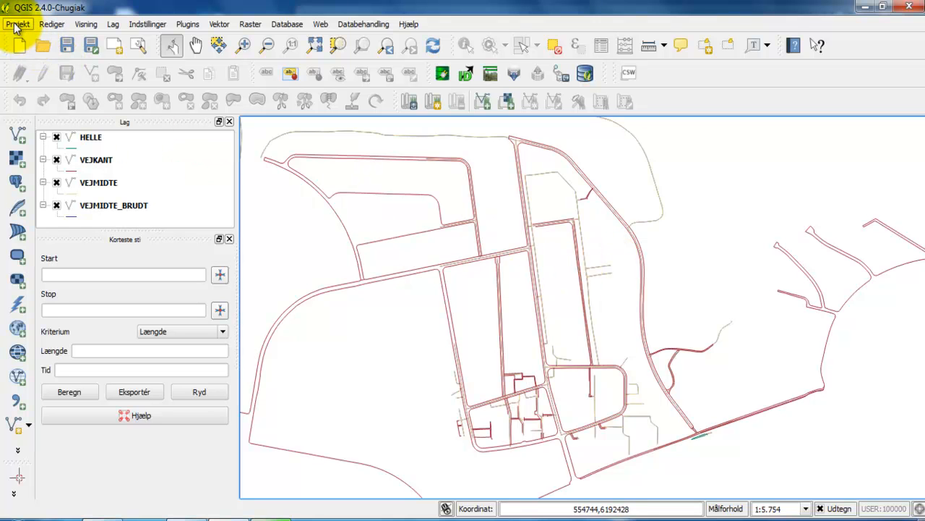
Show the Projekt menu commands
{"action": "left_click", "coordinate": [18, 24]}
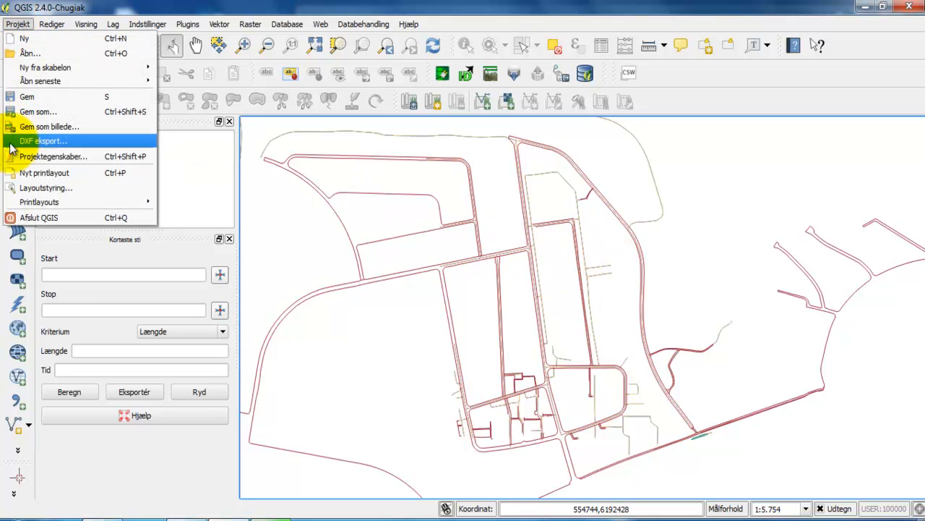
In DXF eksport, include all four layers and set Symbologi tilstand to Ingen symbologi
{"action": "left_click", "coordinate": [43, 140]}
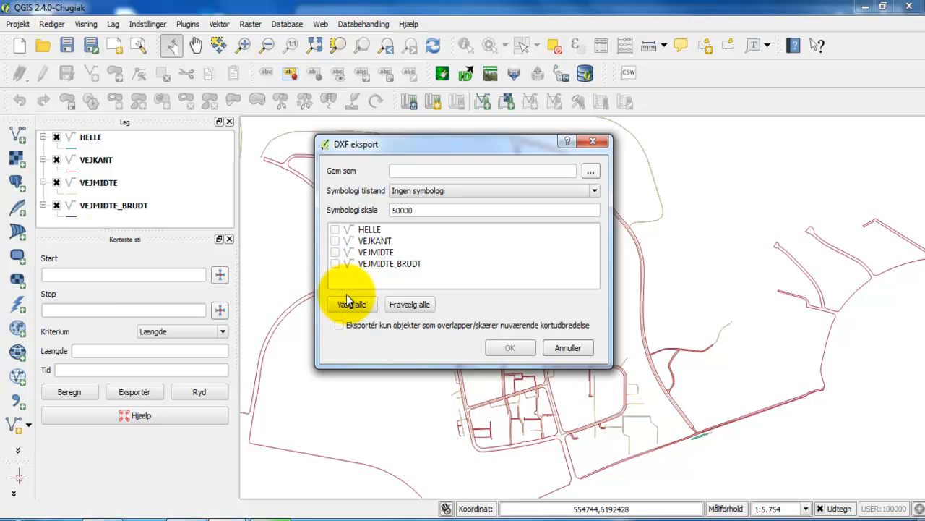
{"action": "left_click", "coordinate": [353, 304]}
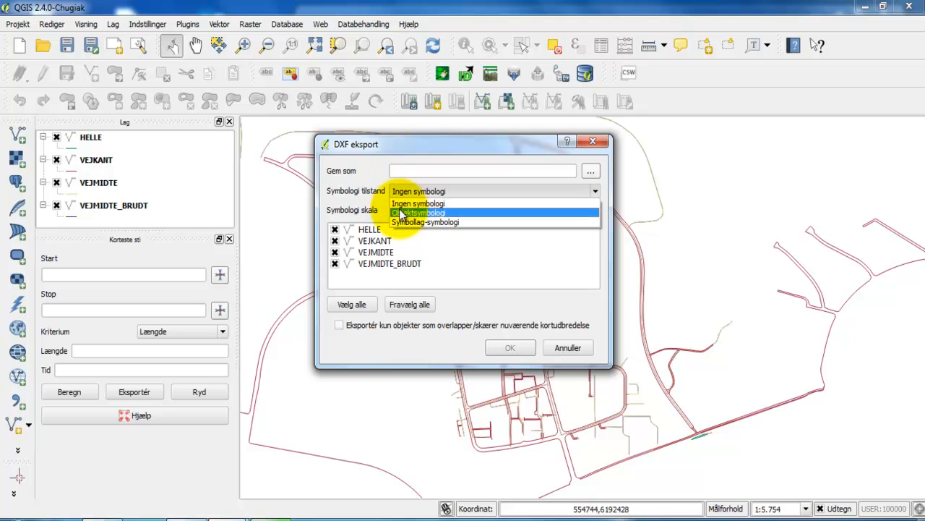
{"action": "left_click", "coordinate": [417, 202]}
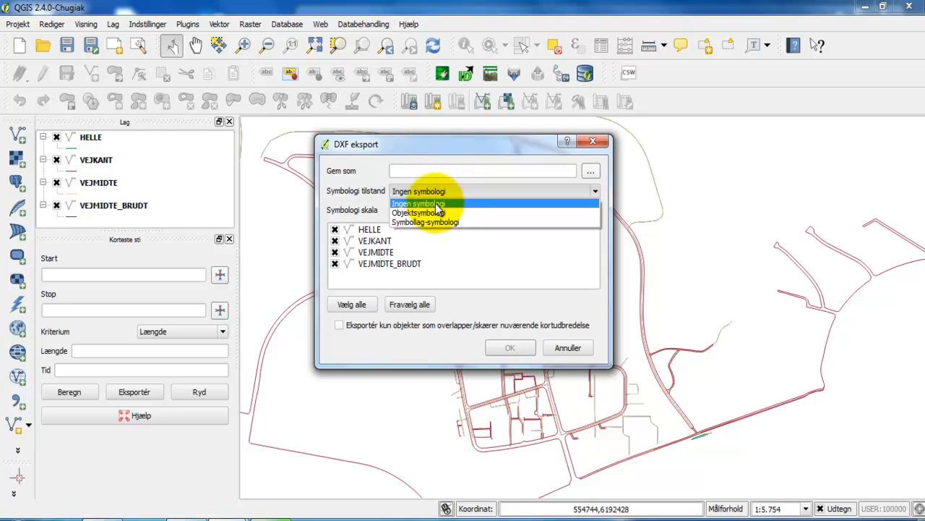
{"action": "left_click", "coordinate": [418, 202]}
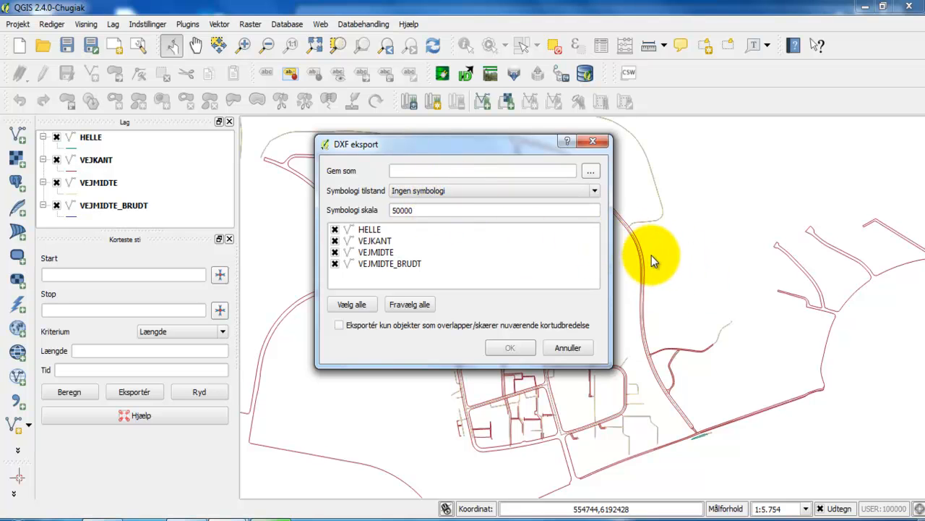
{"action": "mouse_move", "coordinate": [665, 217]}
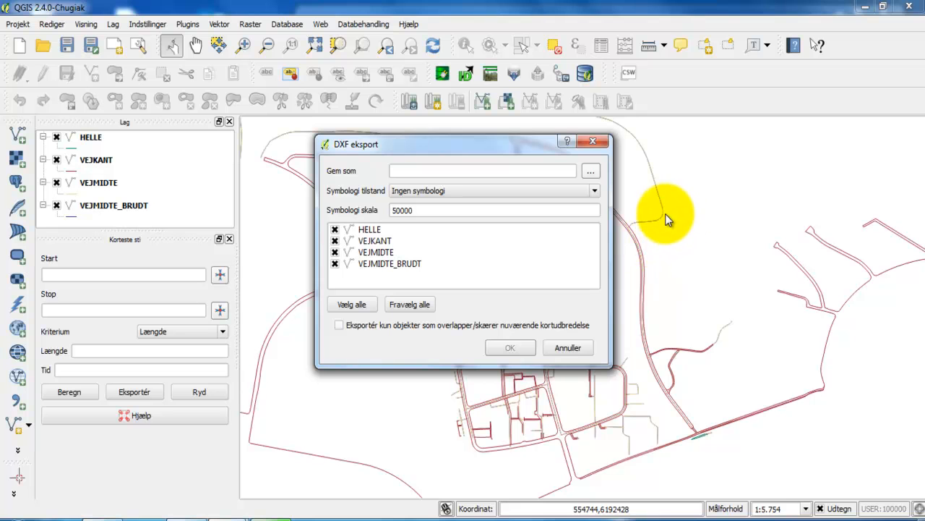
{"action": "mouse_move", "coordinate": [491, 246]}
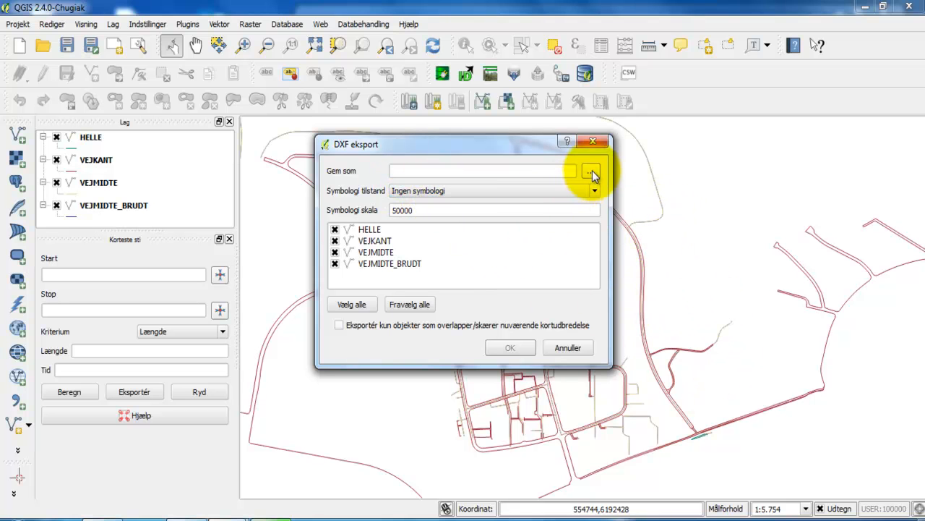
Save the export as Traffic.dxf in the FOT folder and run it
{"action": "left_click", "coordinate": [591, 171]}
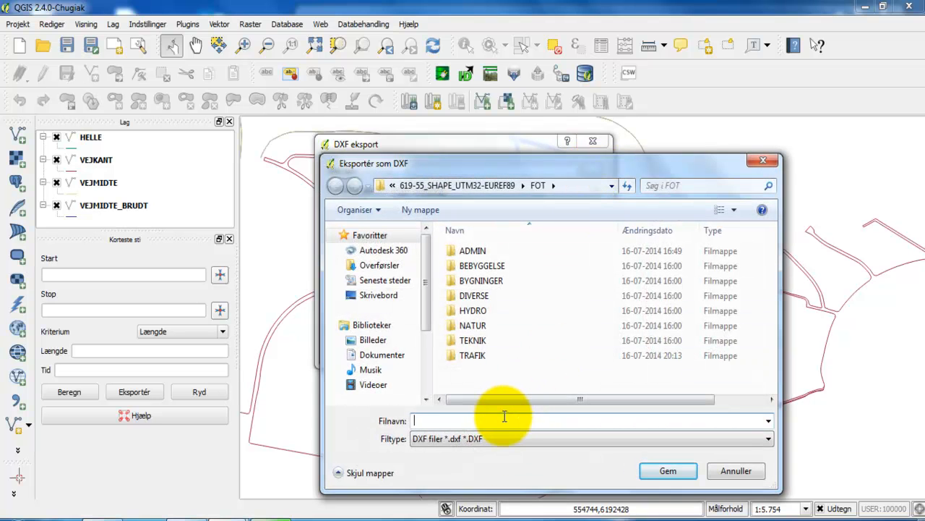
{"action": "type", "text": "Traffic"}
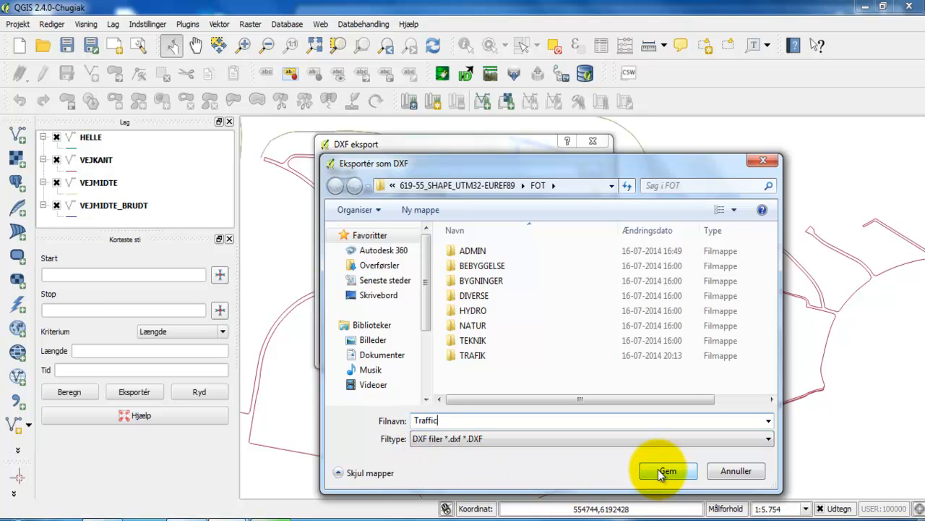
{"action": "left_click", "coordinate": [667, 472]}
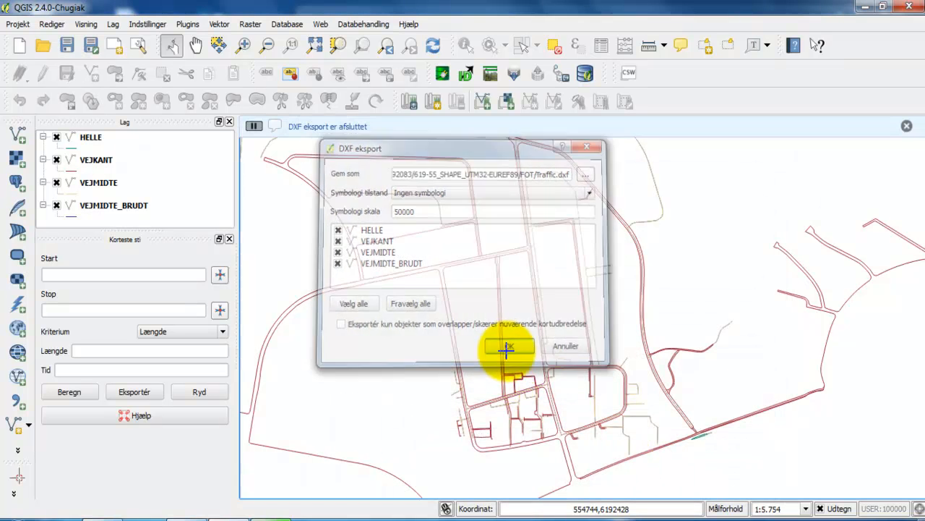
{"action": "left_click", "coordinate": [509, 345]}
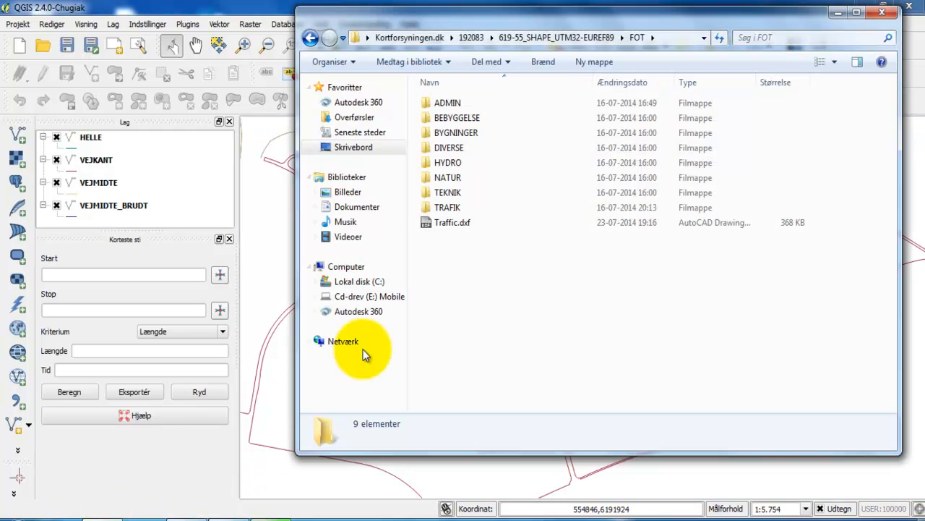
Select Traffic.dxf in Explorer to view its 367 KB AutoCAD drawing details
{"action": "left_click", "coordinate": [451, 223]}
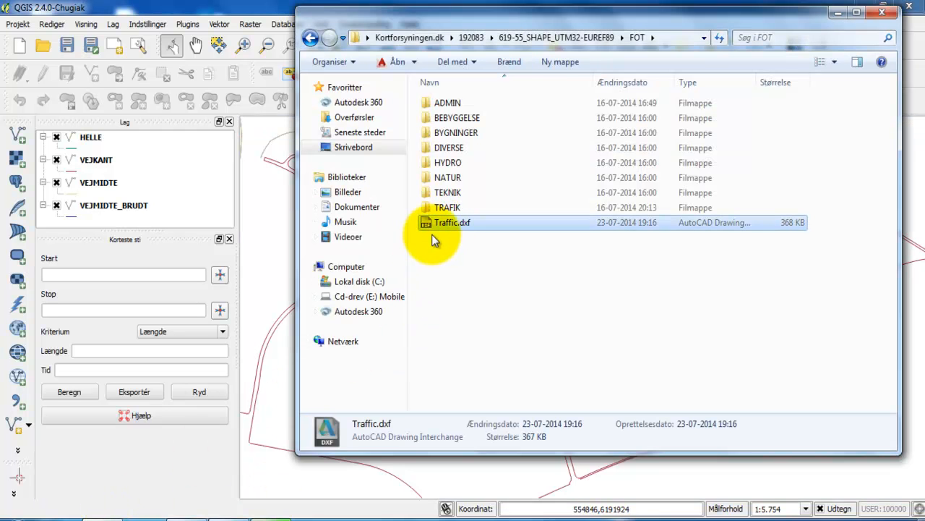
{"action": "mouse_move", "coordinate": [499, 232]}
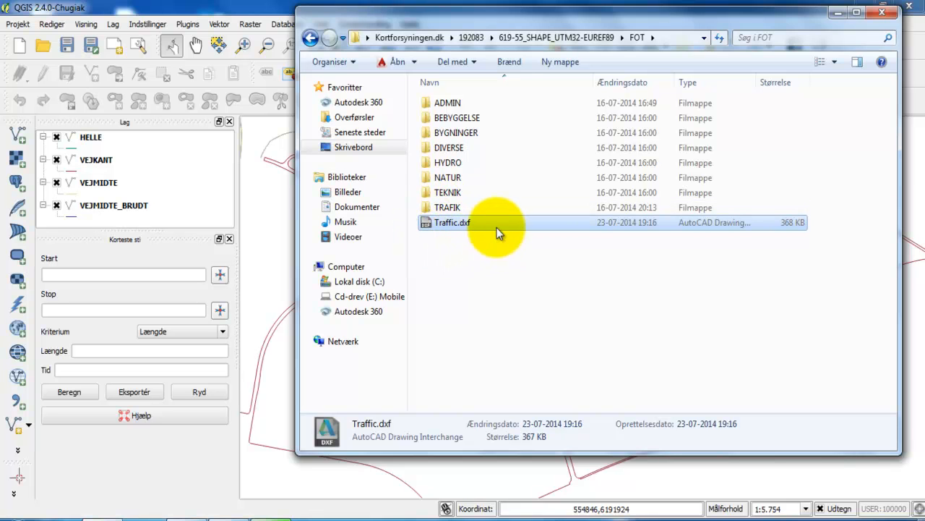